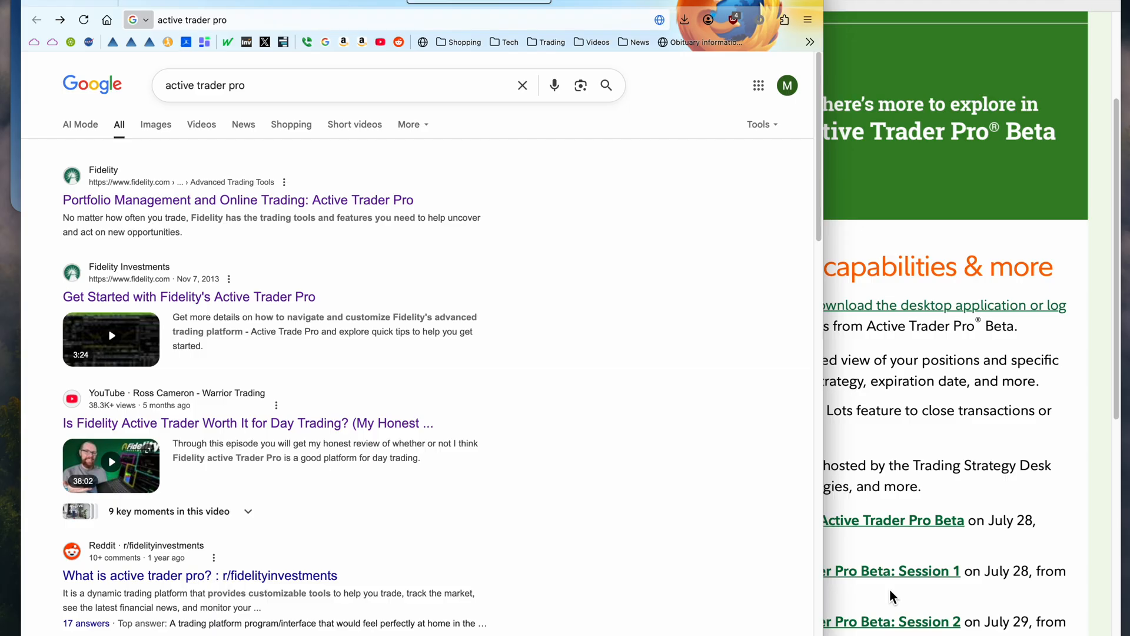
mouse_move(533, 398)
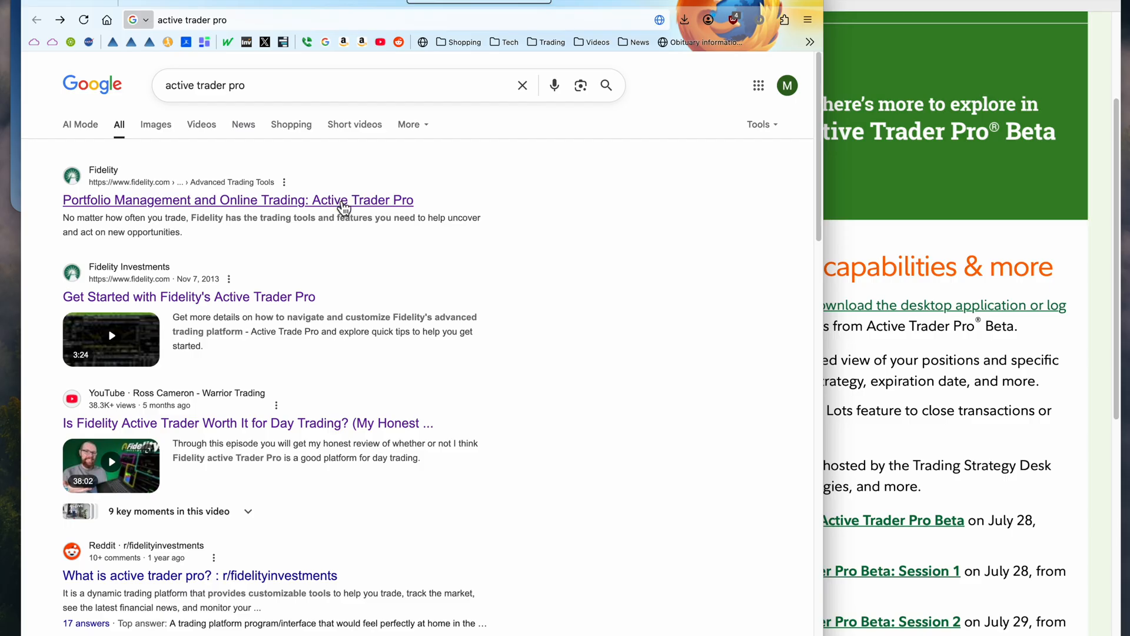
Step: Open Fidelity's Active Trader Pro overview page from the first search result
left_click(238, 200)
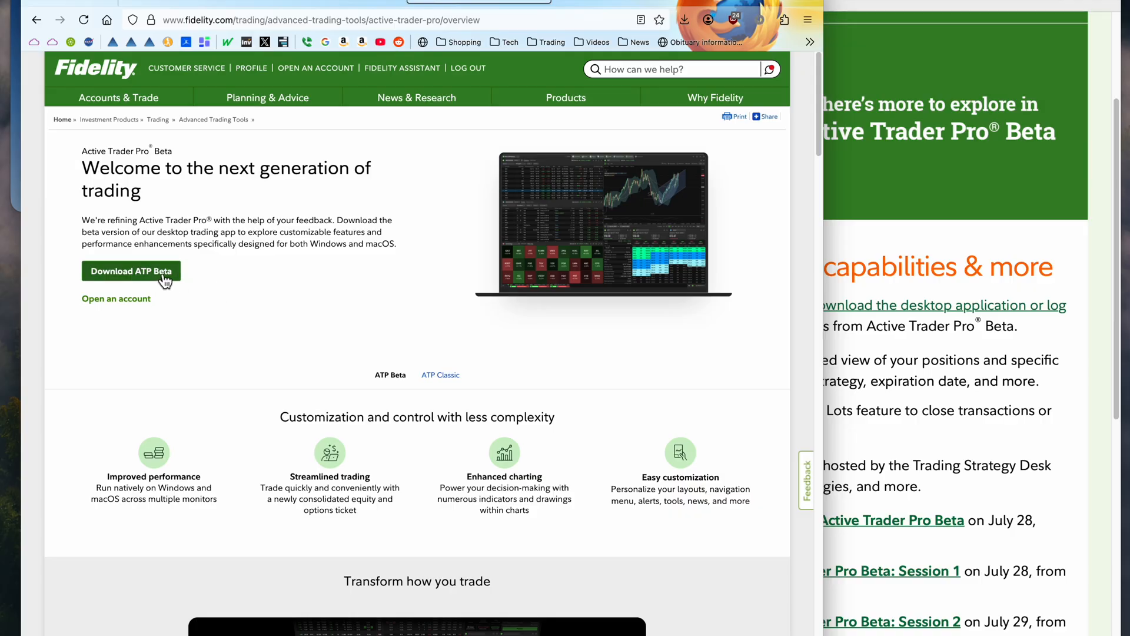
mouse_move(354, 293)
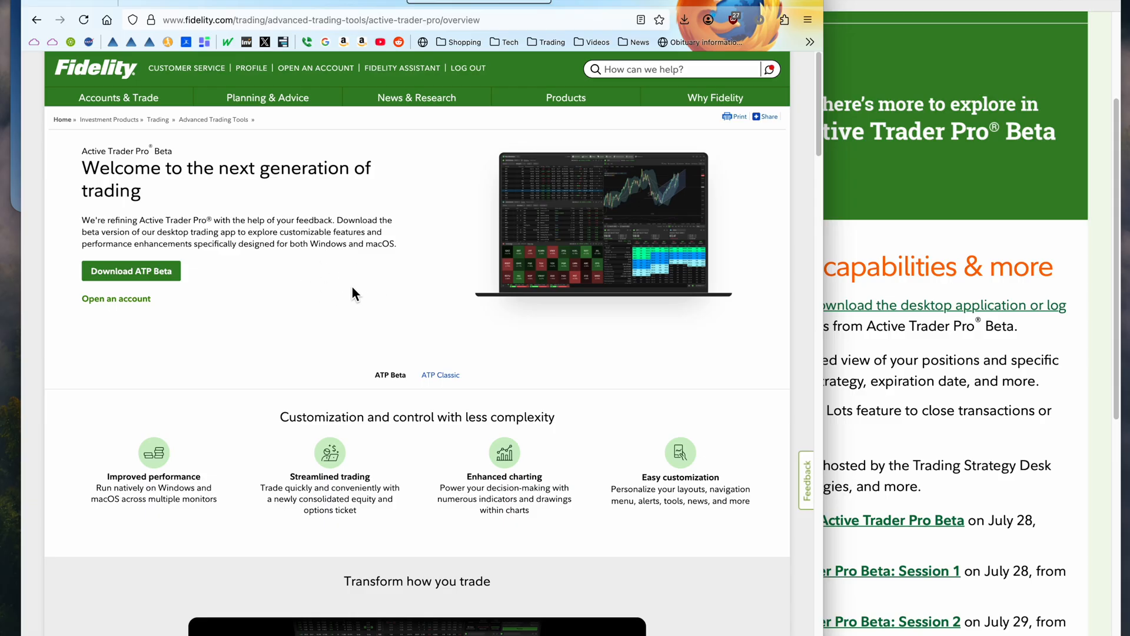
mouse_move(304, 271)
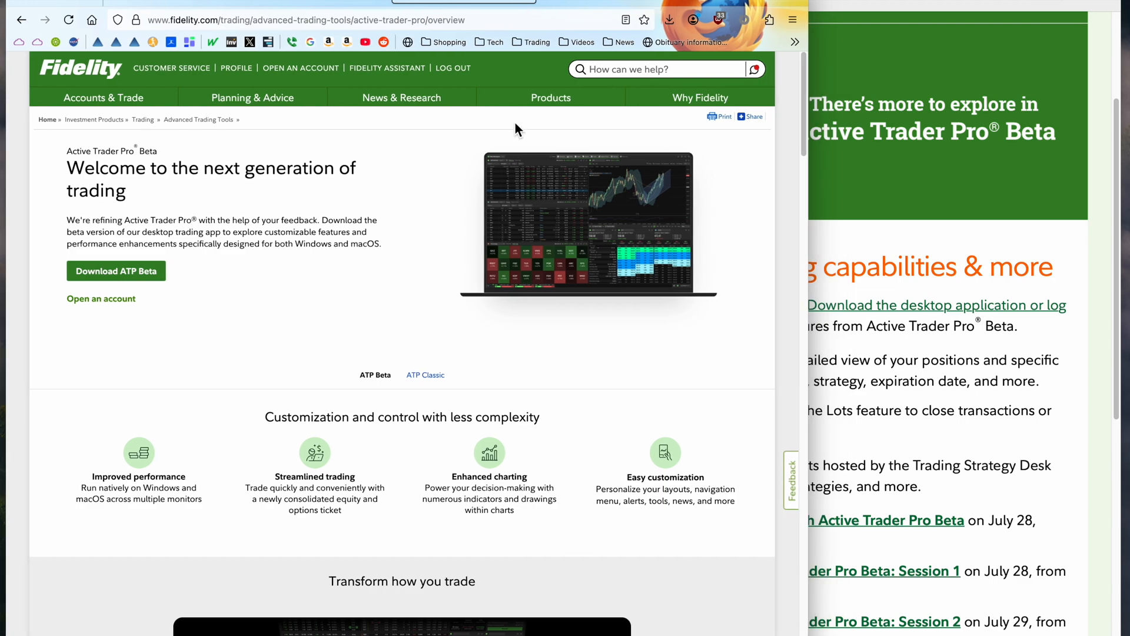
mouse_move(425, 374)
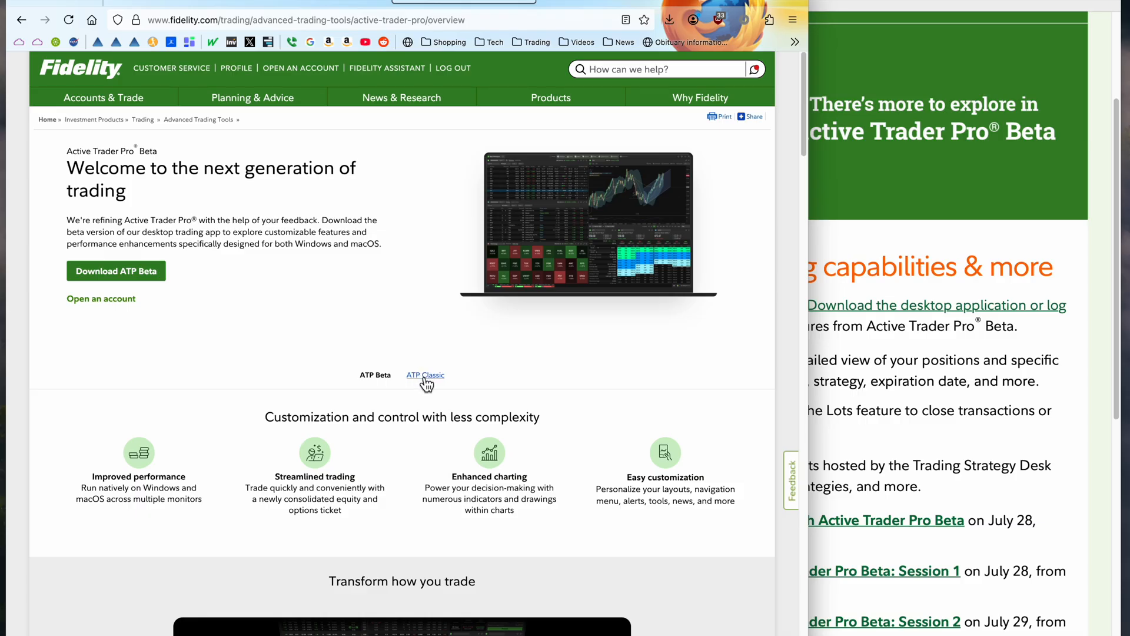
mouse_move(428, 391)
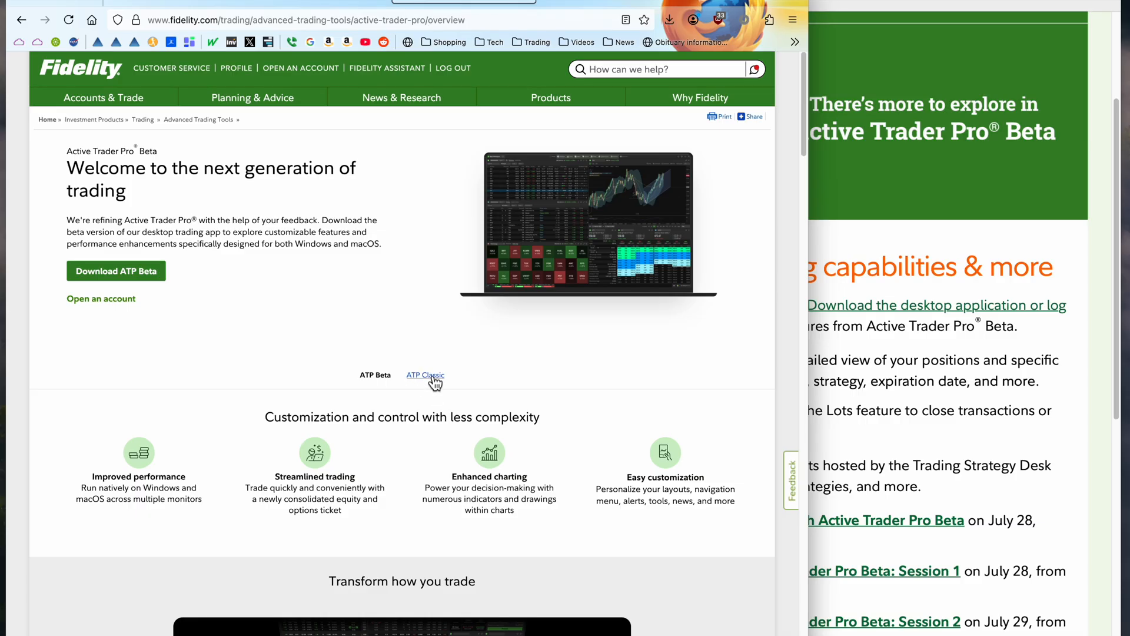
Step: Switch to the ATP Classic page, review its Download ATP options, and dismiss them
left_click(425, 375)
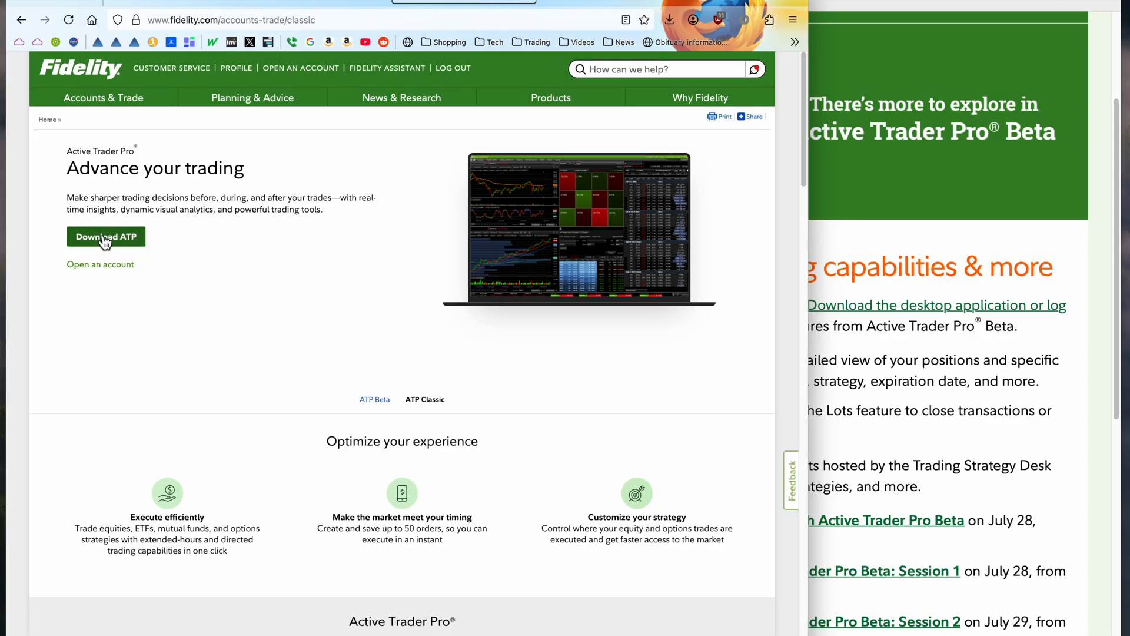
left_click(105, 237)
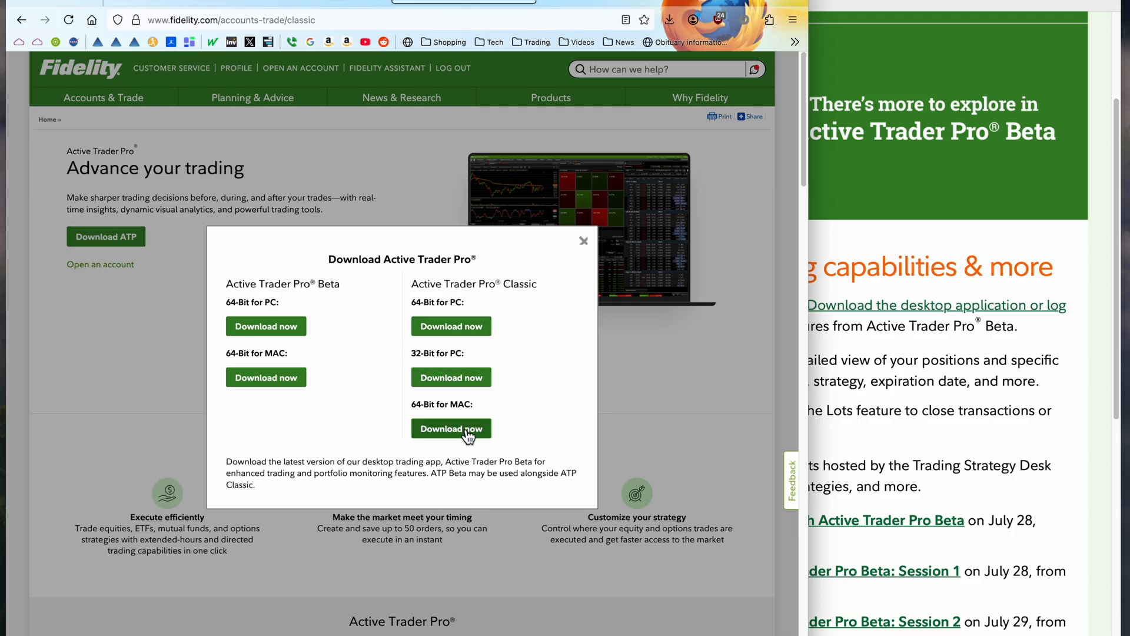
mouse_move(425, 407)
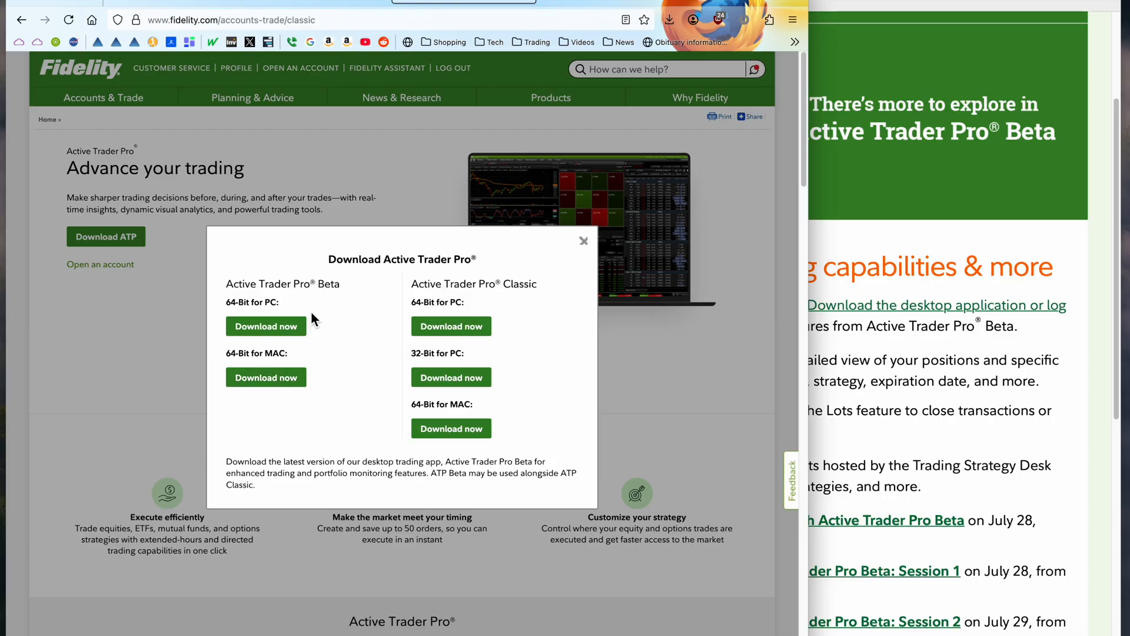
mouse_move(584, 243)
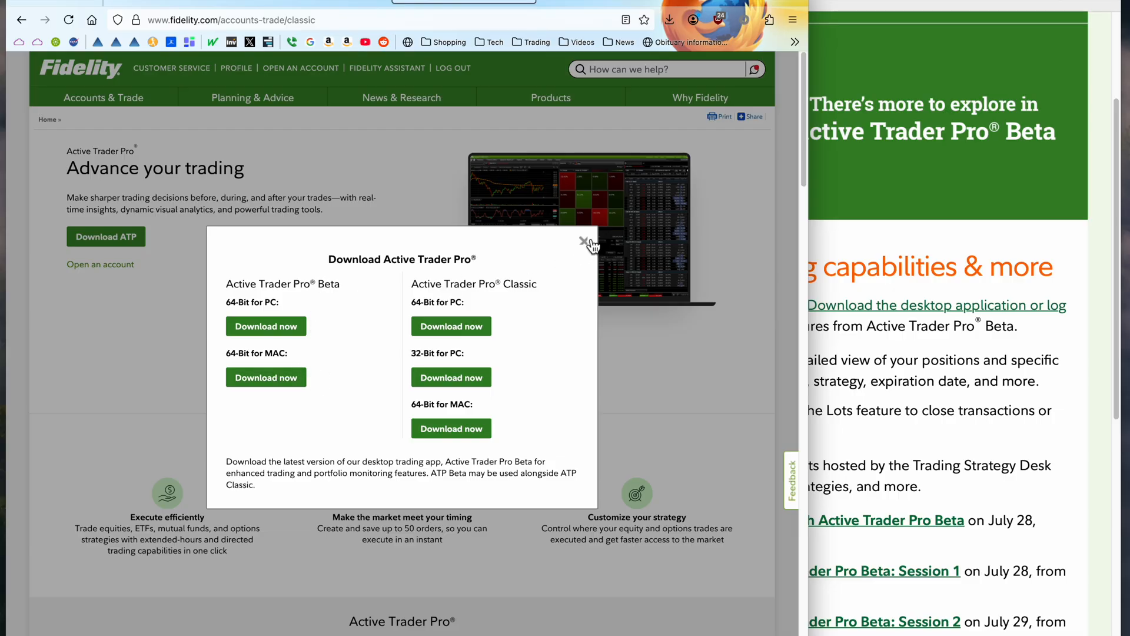
left_click(583, 241)
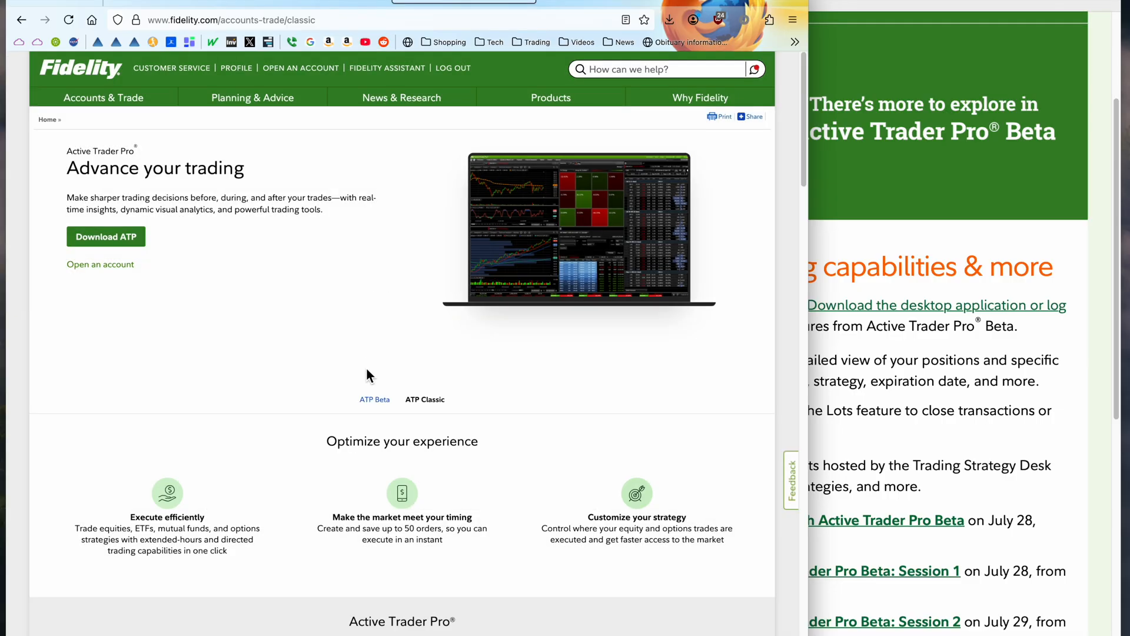
Step: Return to the Active Trader Pro Beta overview via the ATP Beta tab
left_click(374, 399)
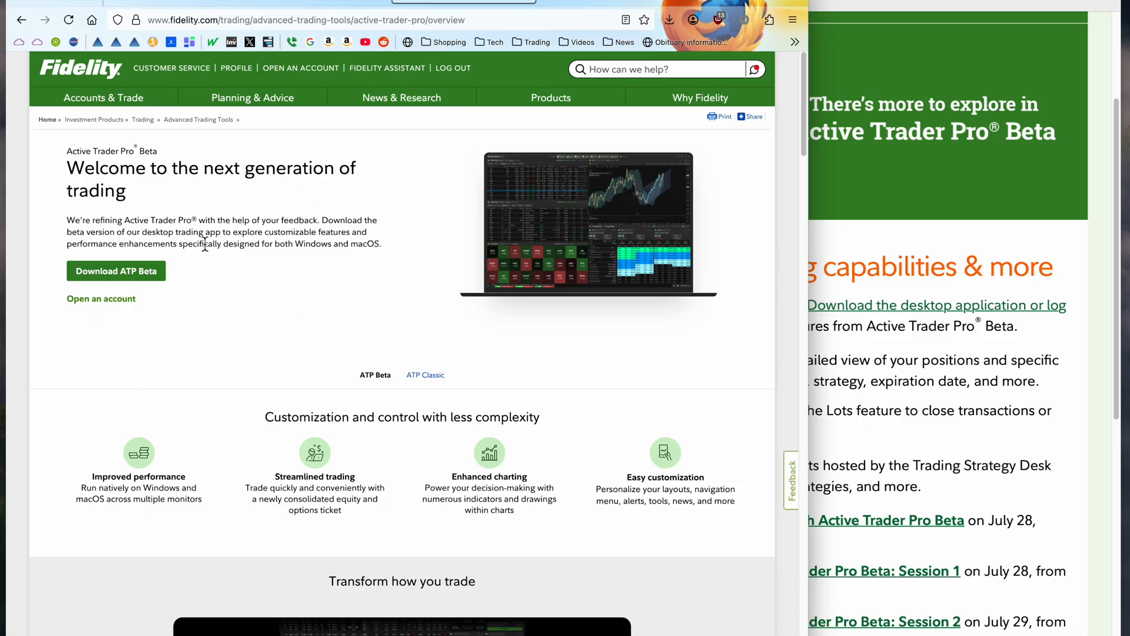
mouse_move(378, 397)
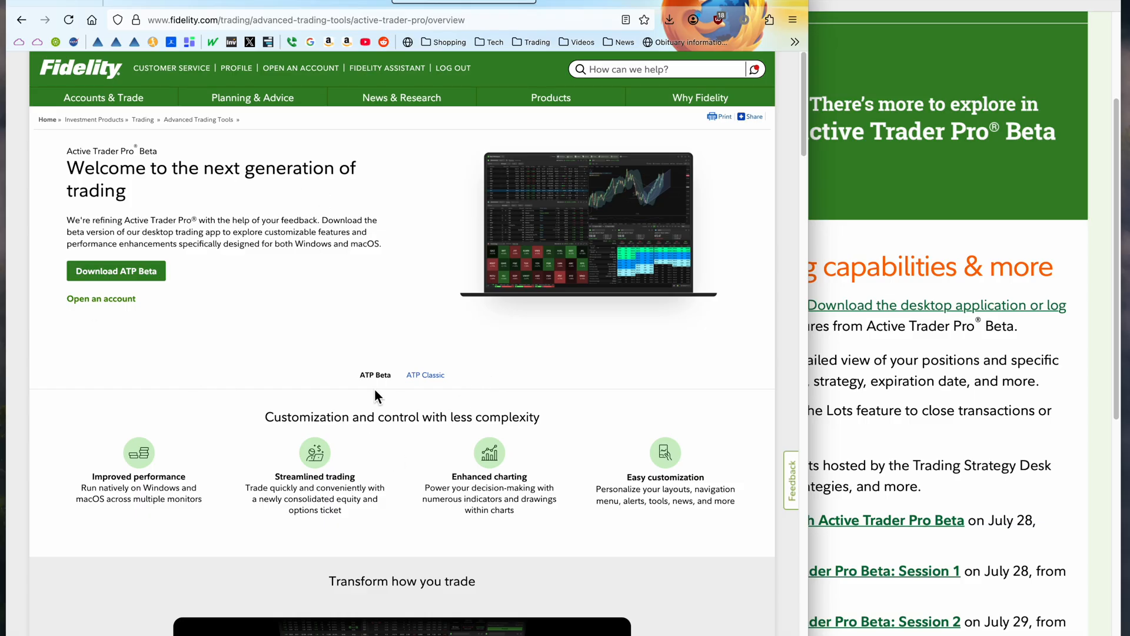
mouse_move(393, 391)
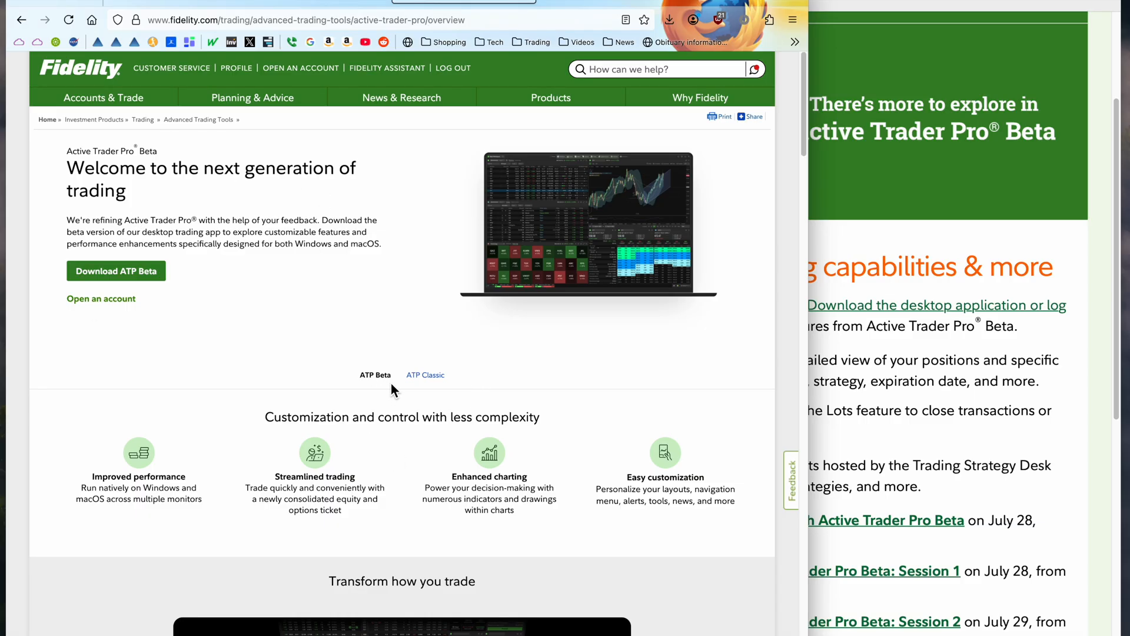
mouse_move(448, 393)
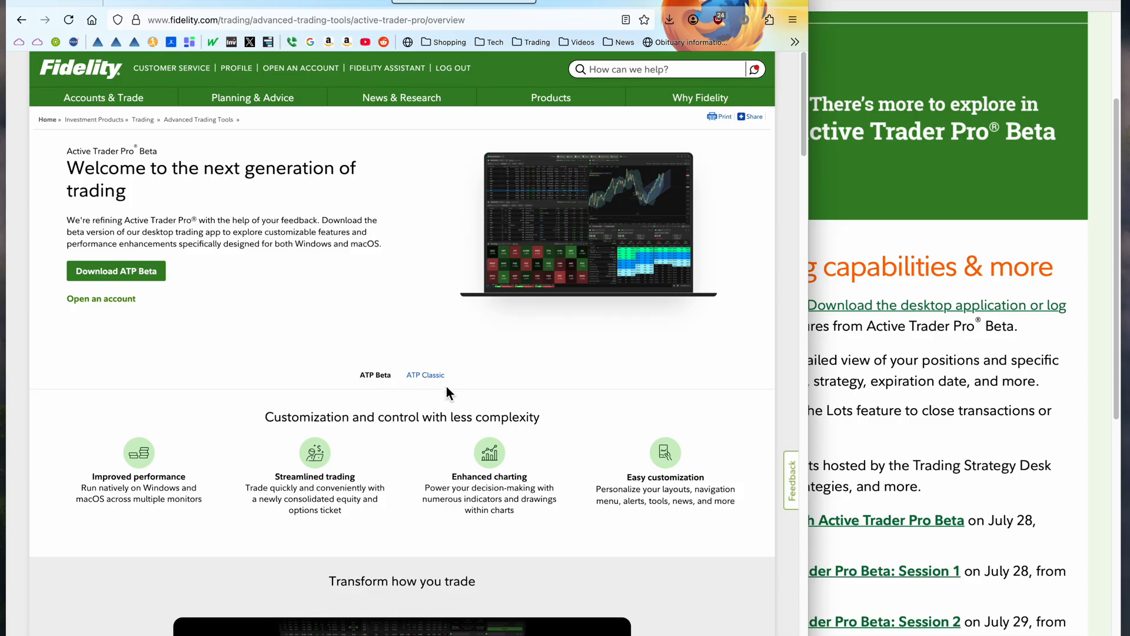
mouse_move(440, 391)
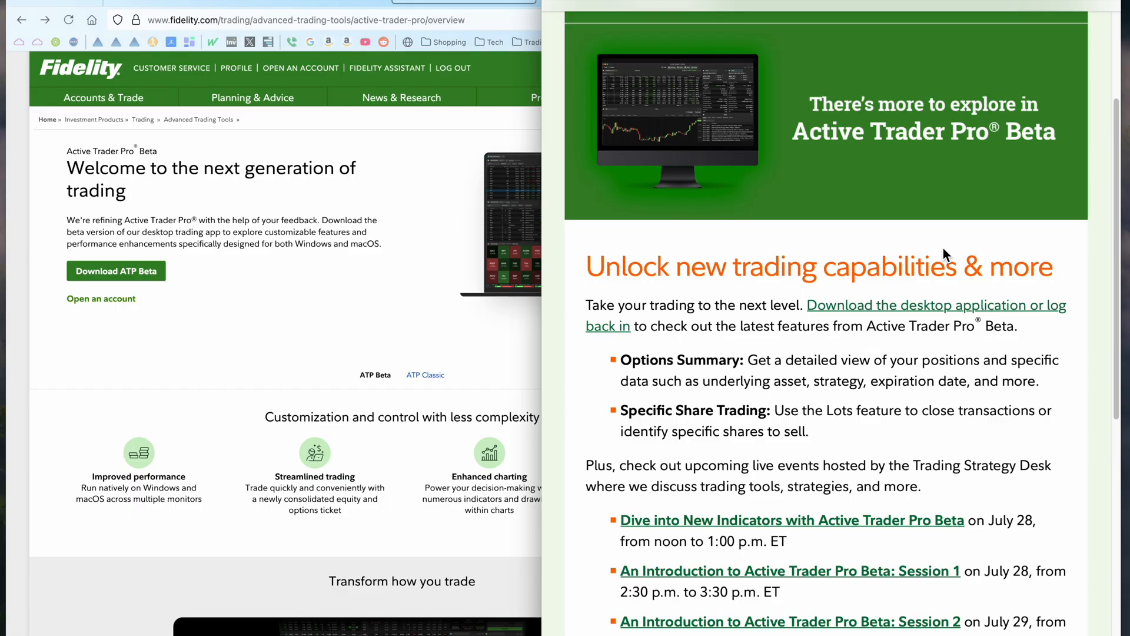
mouse_move(801, 323)
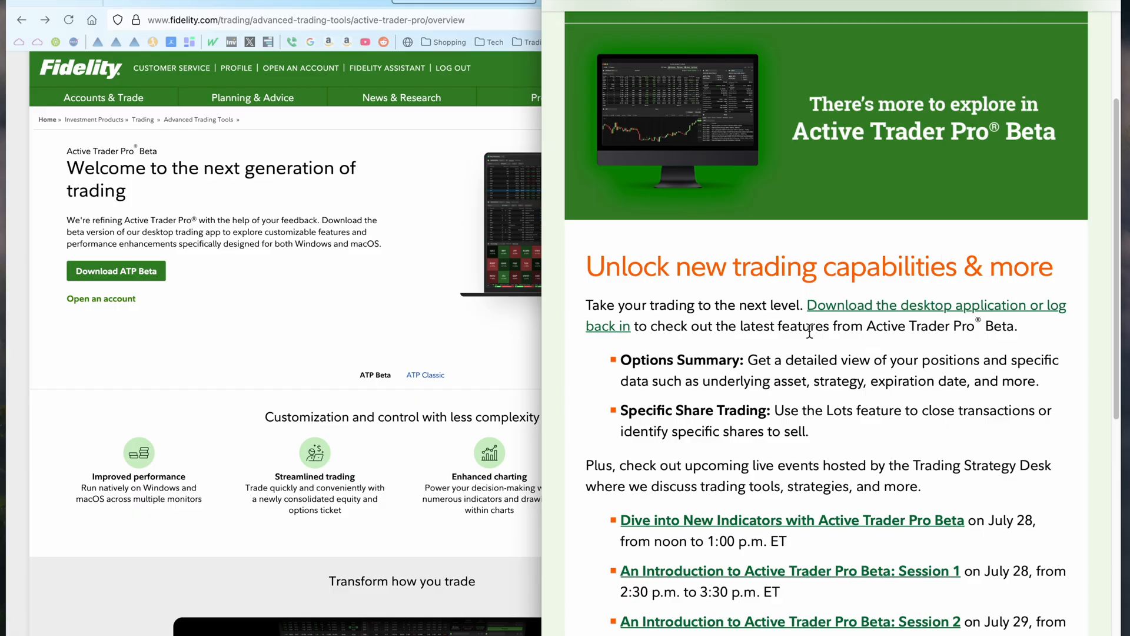
mouse_move(1038, 338)
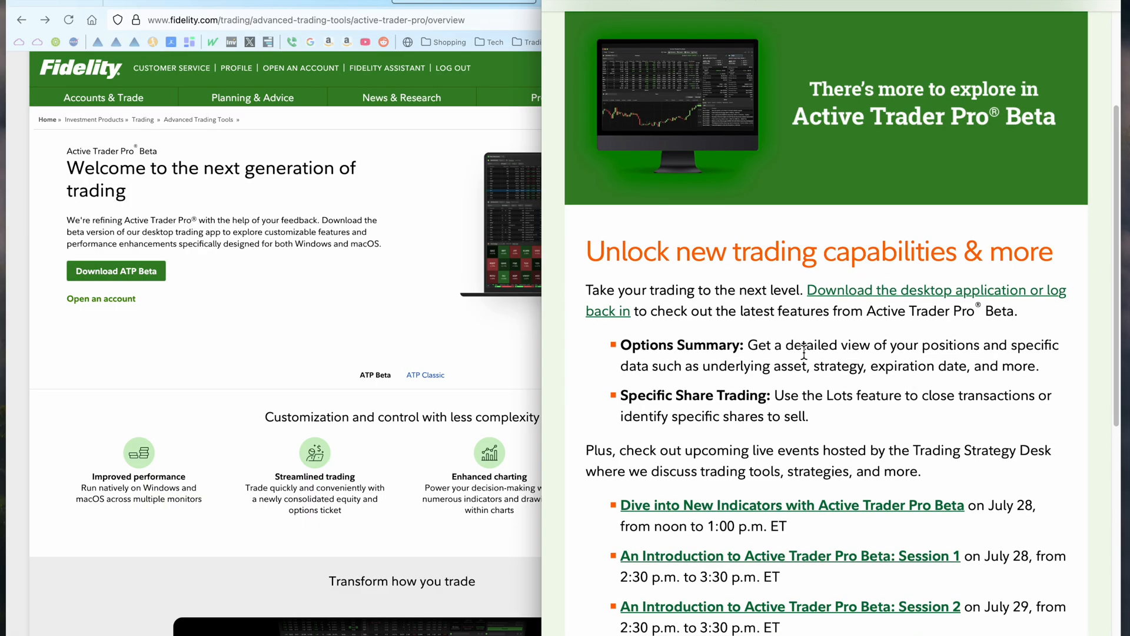
Step: Scroll the Active Trader Pro Beta email to its upcoming live events and Learn more link
scroll("down", 3)
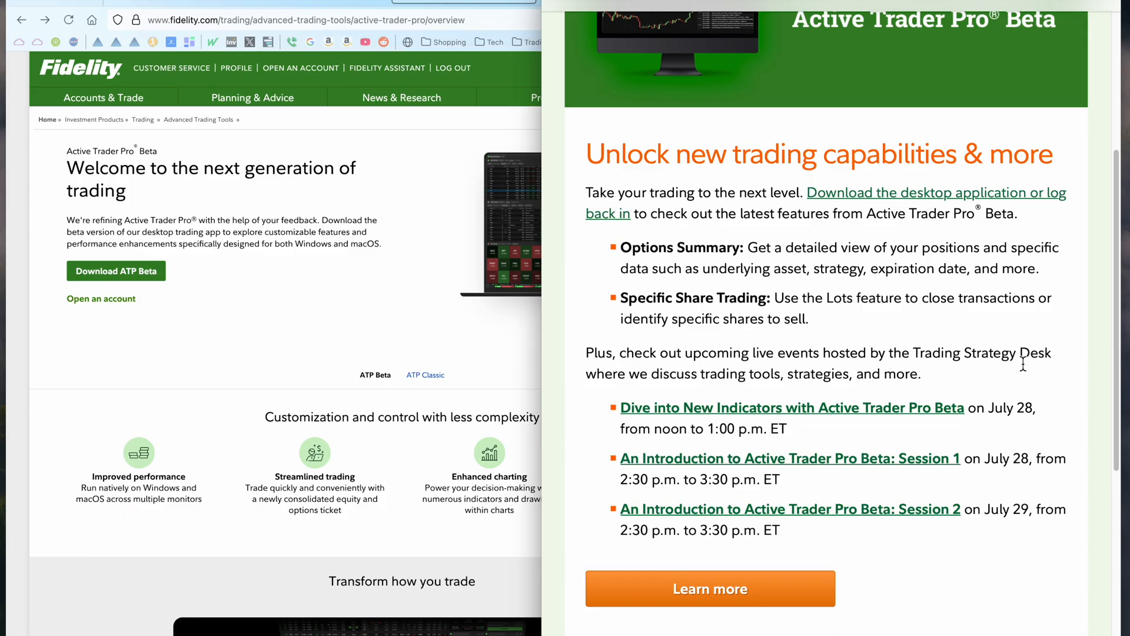
mouse_move(758, 373)
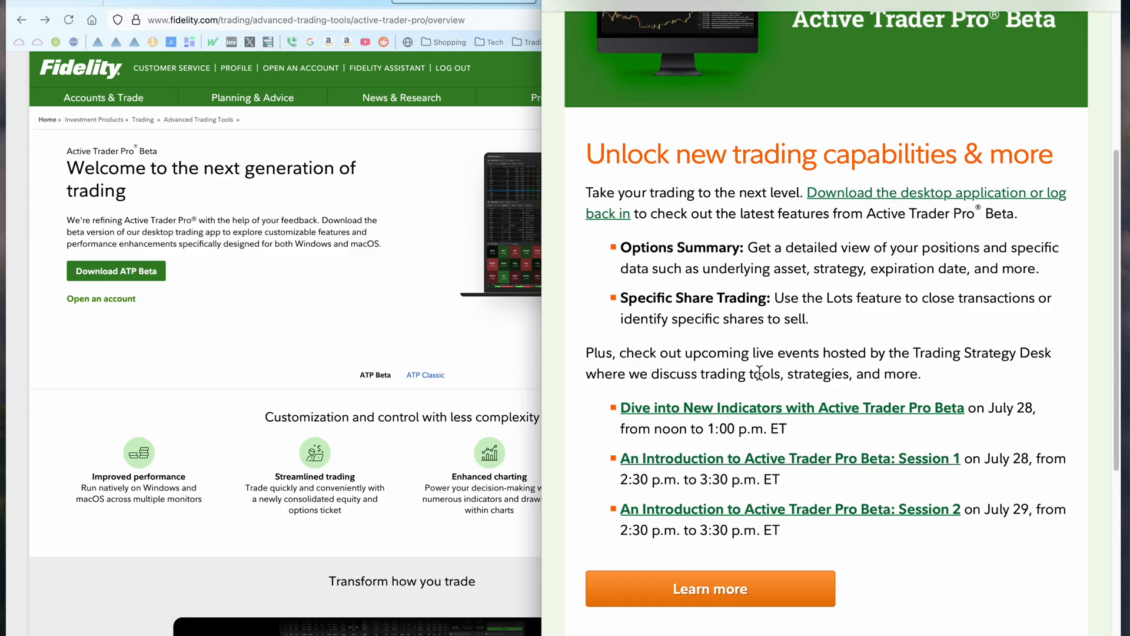
mouse_move(894, 384)
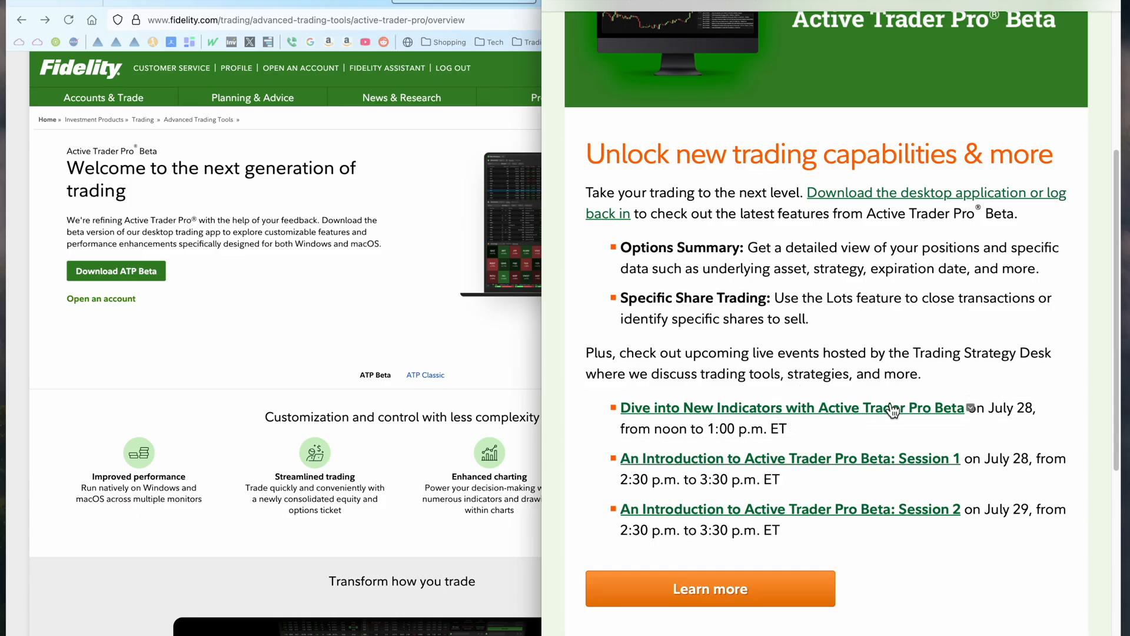
mouse_move(678, 454)
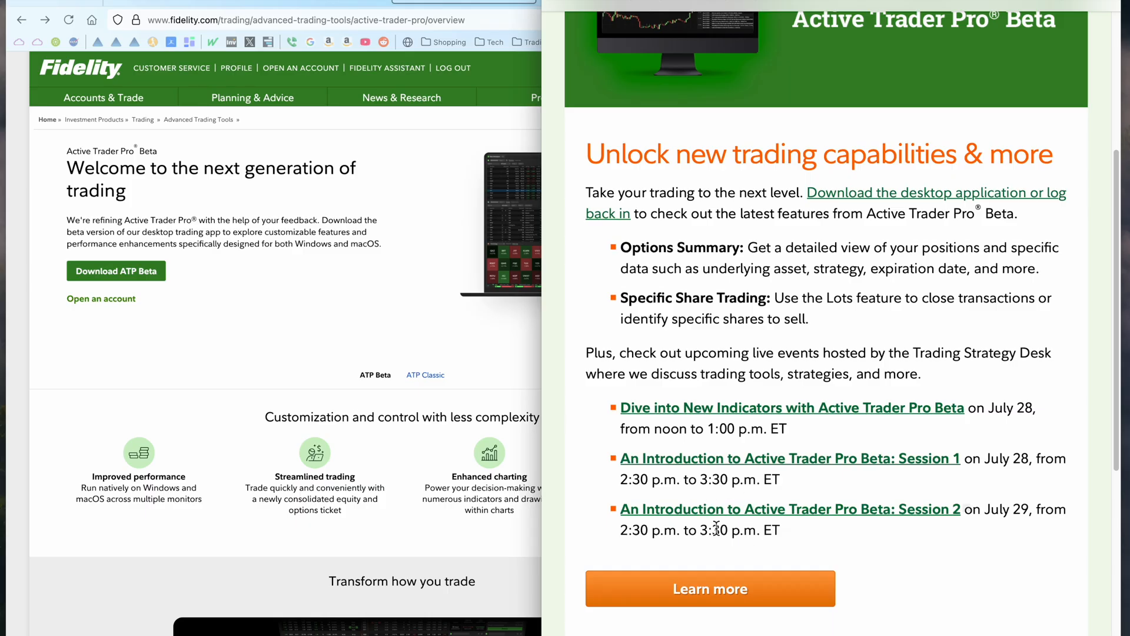
mouse_move(942, 527)
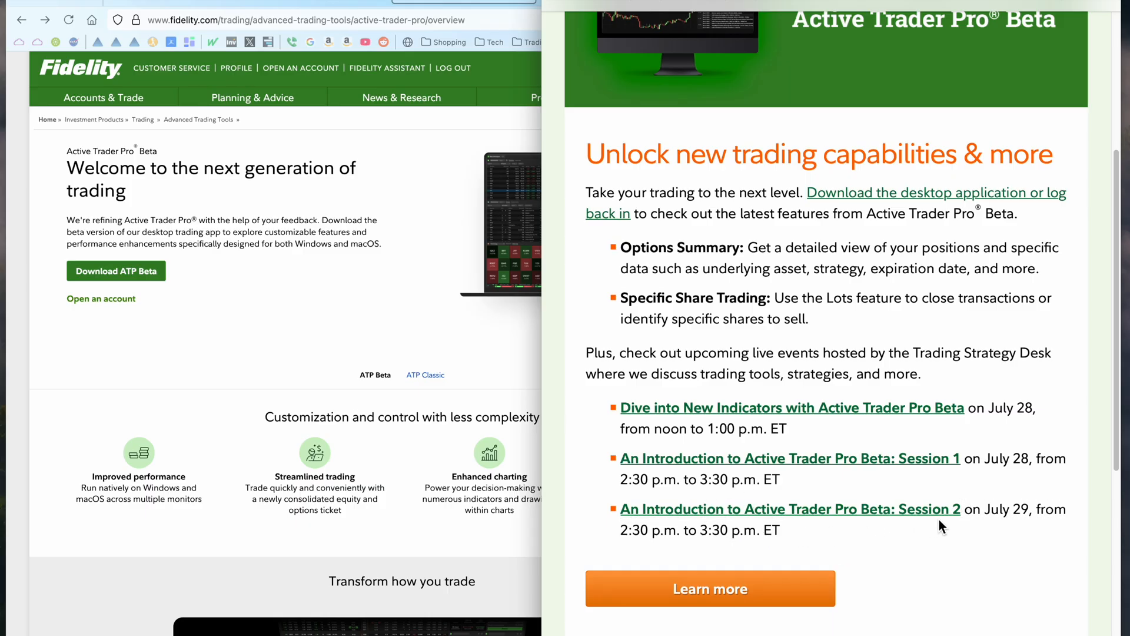
mouse_move(1043, 531)
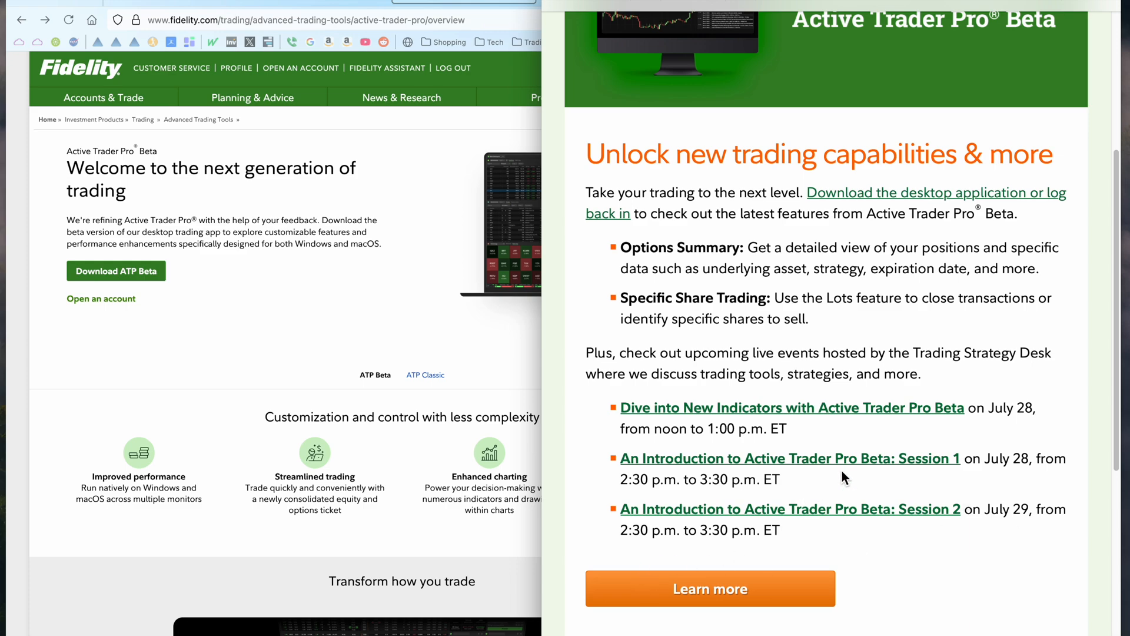
mouse_move(814, 523)
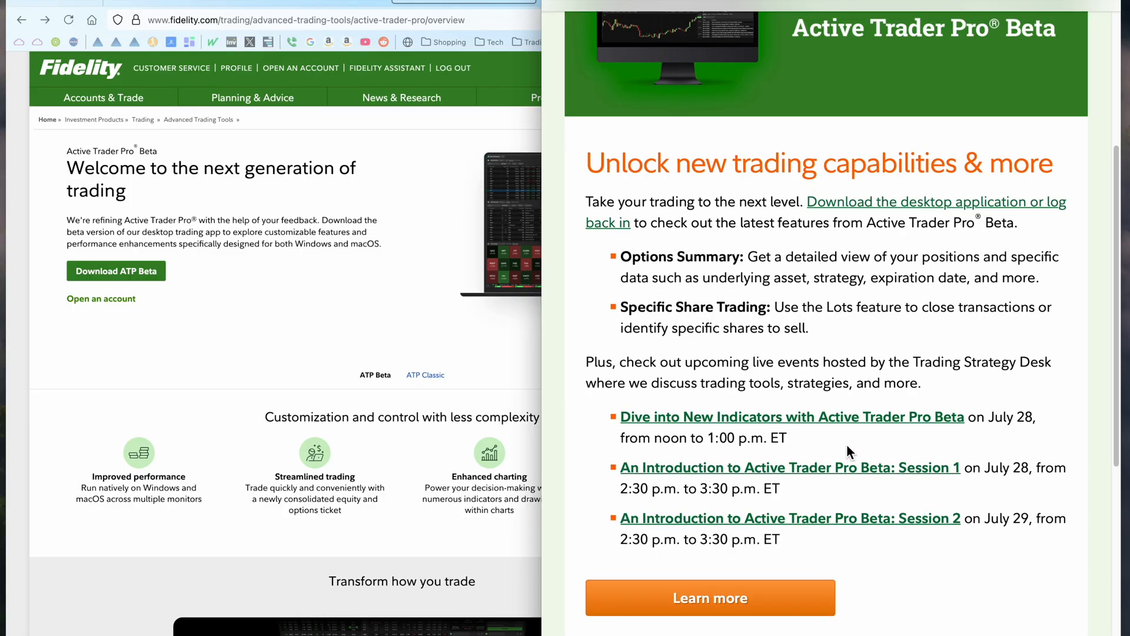
mouse_move(496, 346)
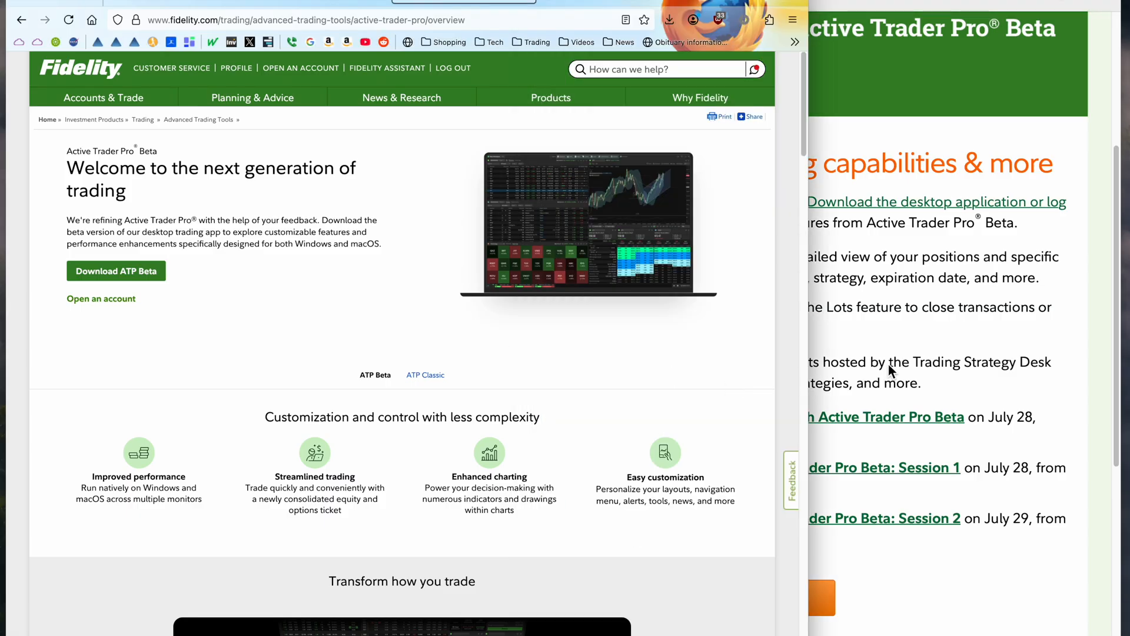
mouse_move(920, 345)
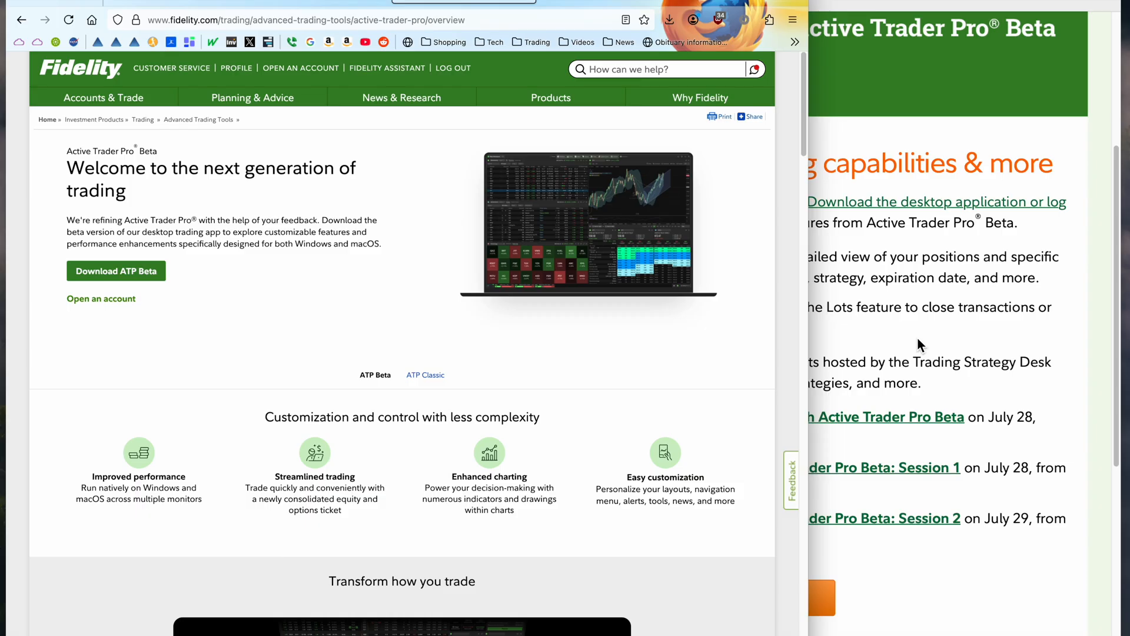
mouse_move(393, 276)
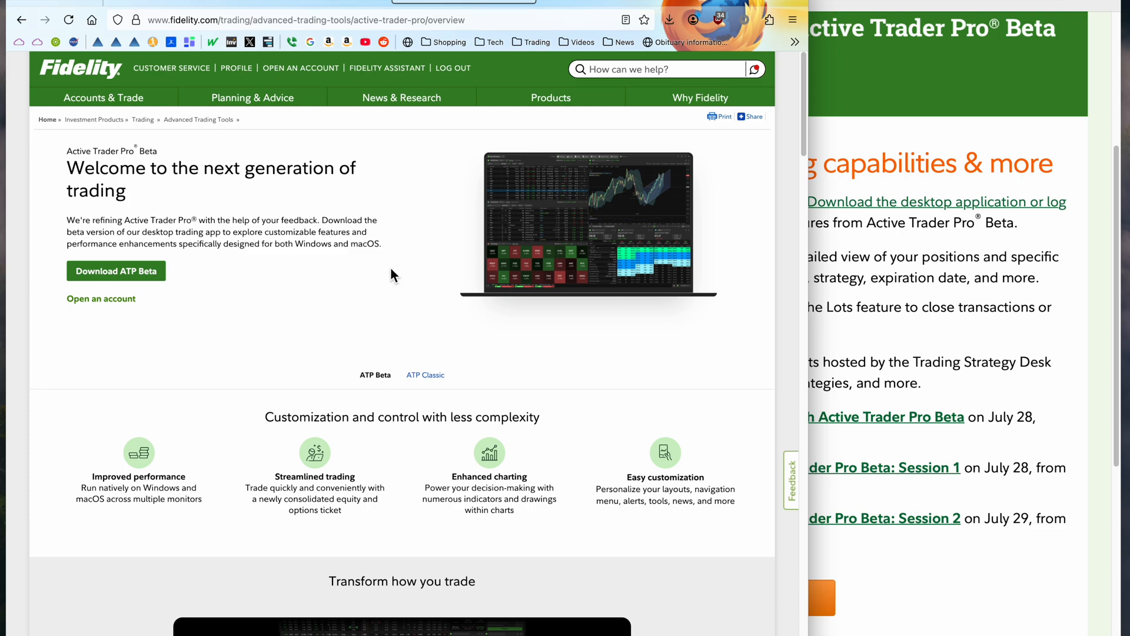